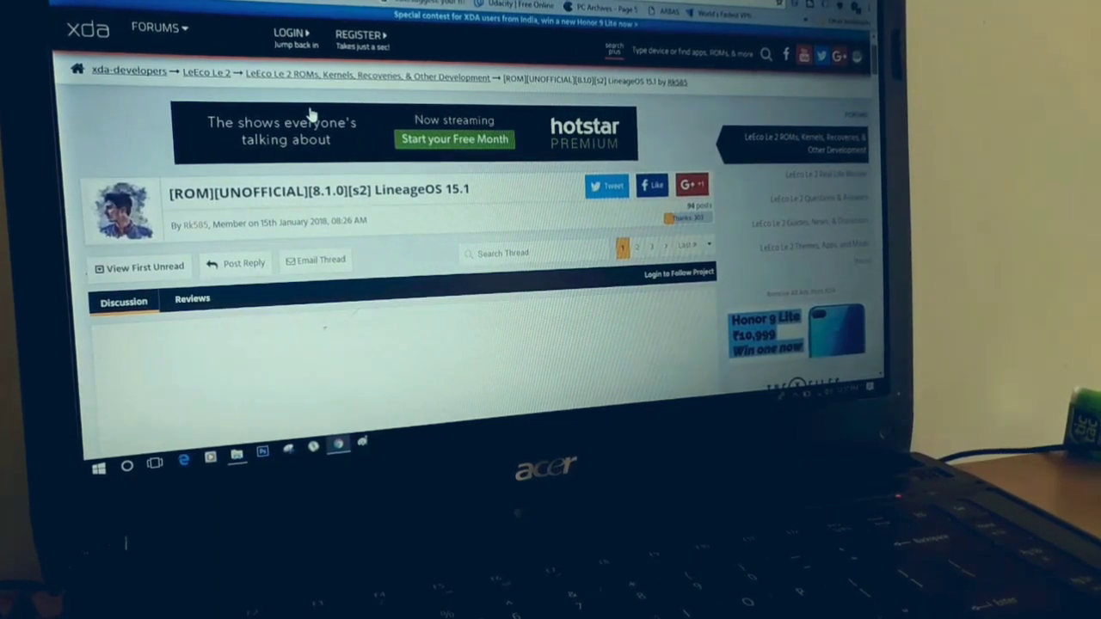
- Scroll the LineageOS 15.1 thread past What's working and What's dead to Instructions and Downloads
scroll(down, 3)
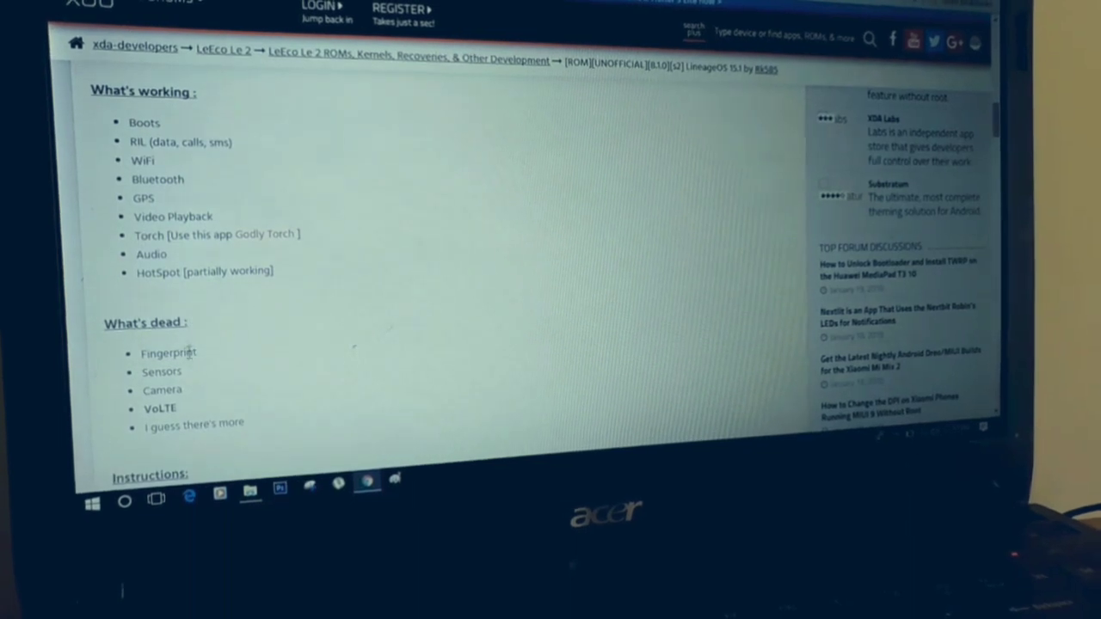
scroll(down, 3)
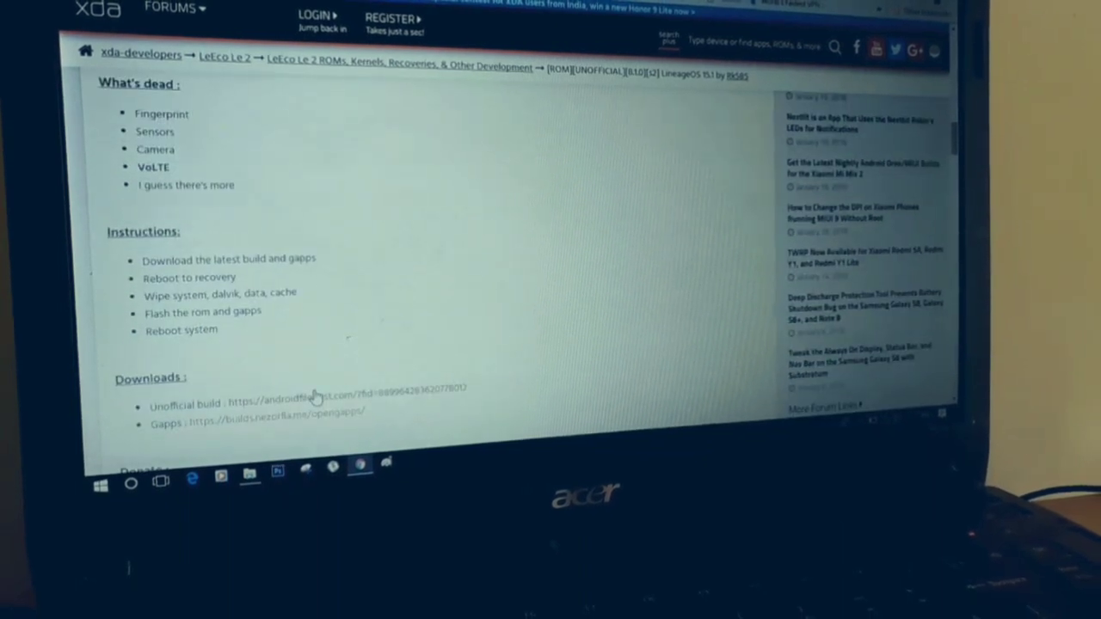
scroll(down, 3)
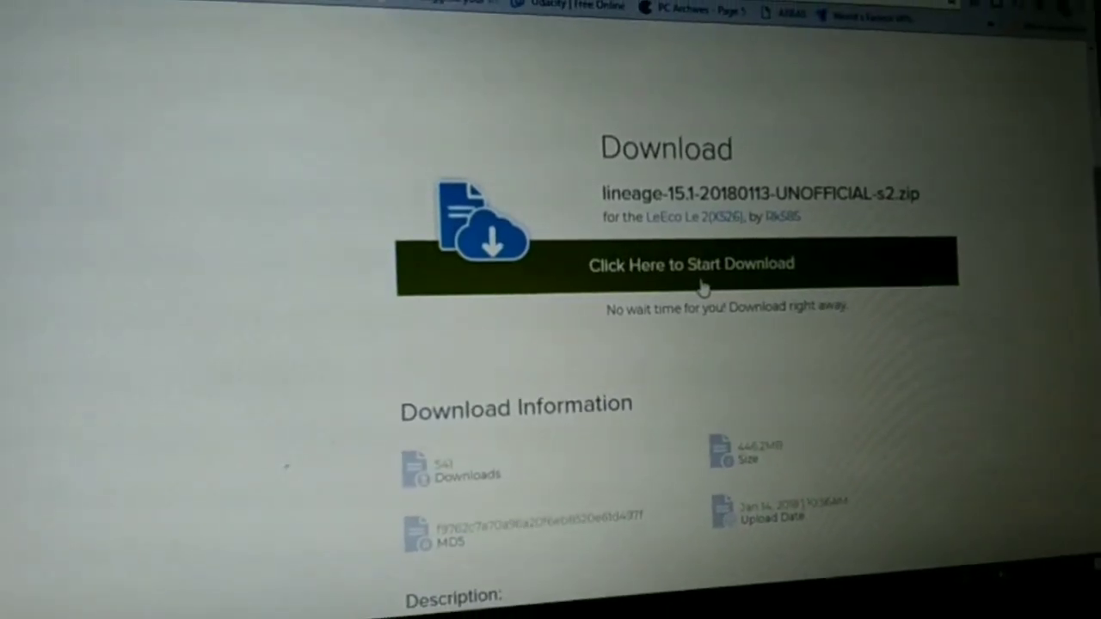
- Start the lineage-15.1-20180113-UNOFFICIAL-s2.zip download and view the download information below
click(695, 261)
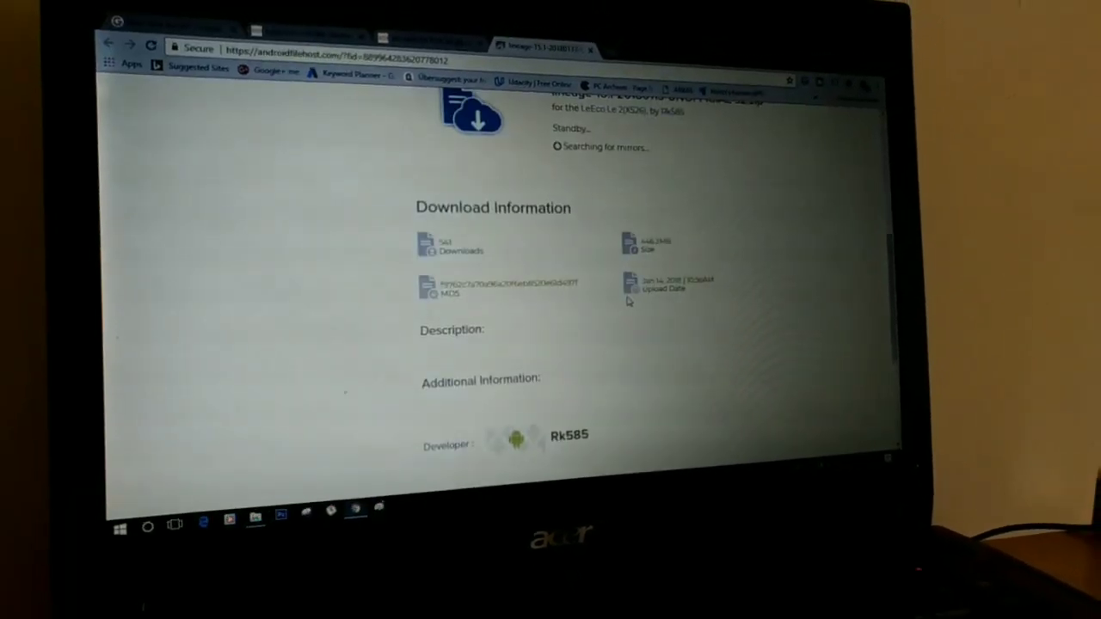
scroll(down, 3)
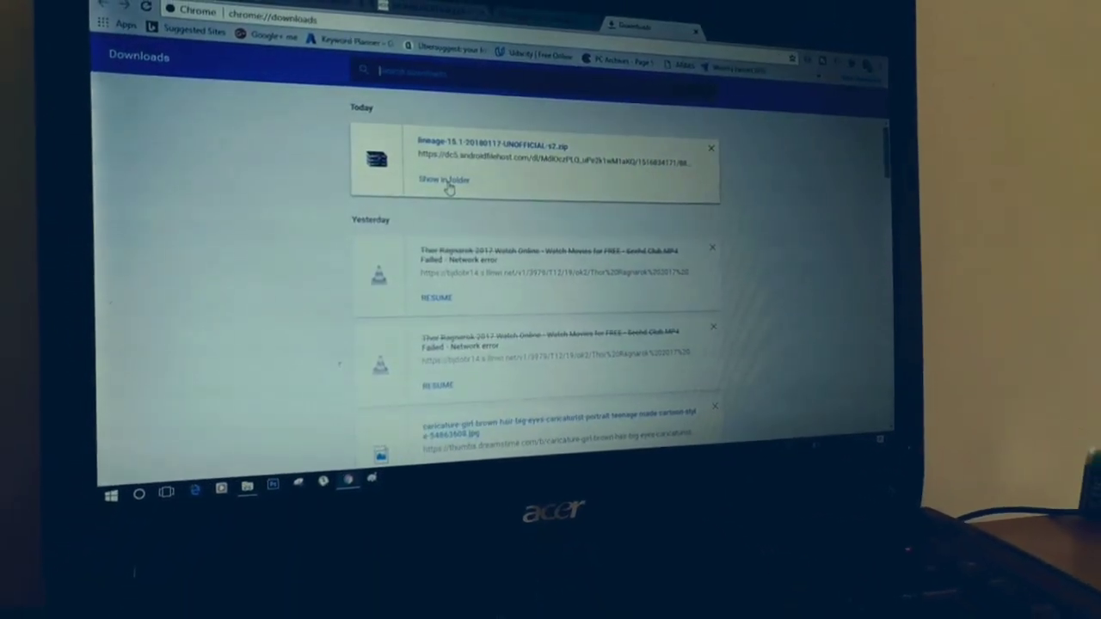
- Show the downloaded lineage 15.1 UNOFFICIAL s2 zip in its folder from Chrome's downloads list
click(438, 180)
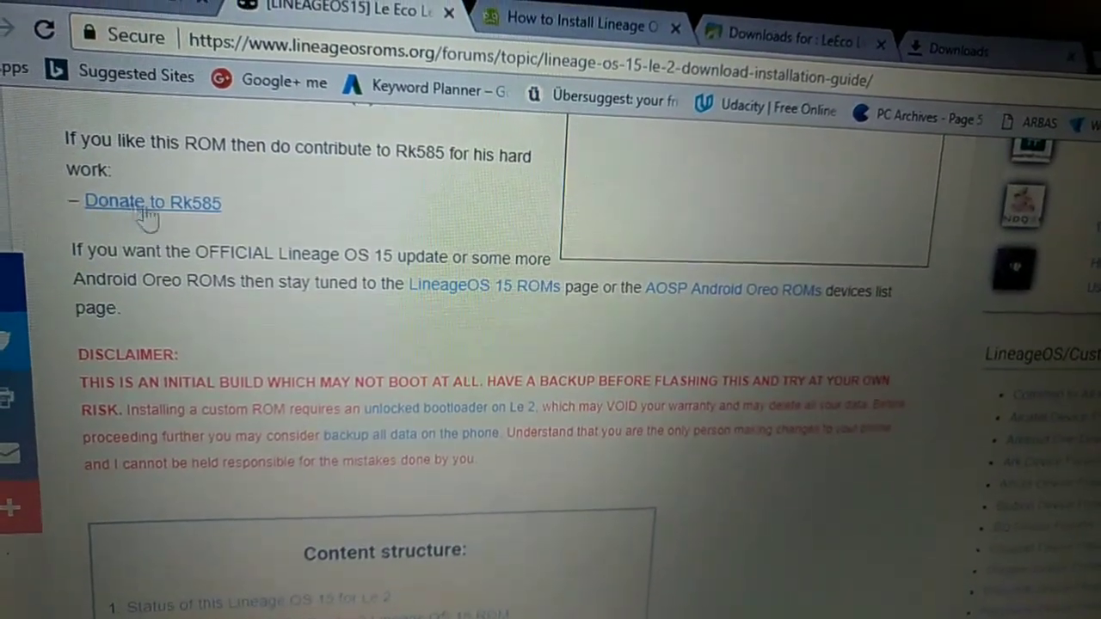
- Scroll the Le 2 guide past the donation link to the Disclaimer and Content structure
scroll(down, 3)
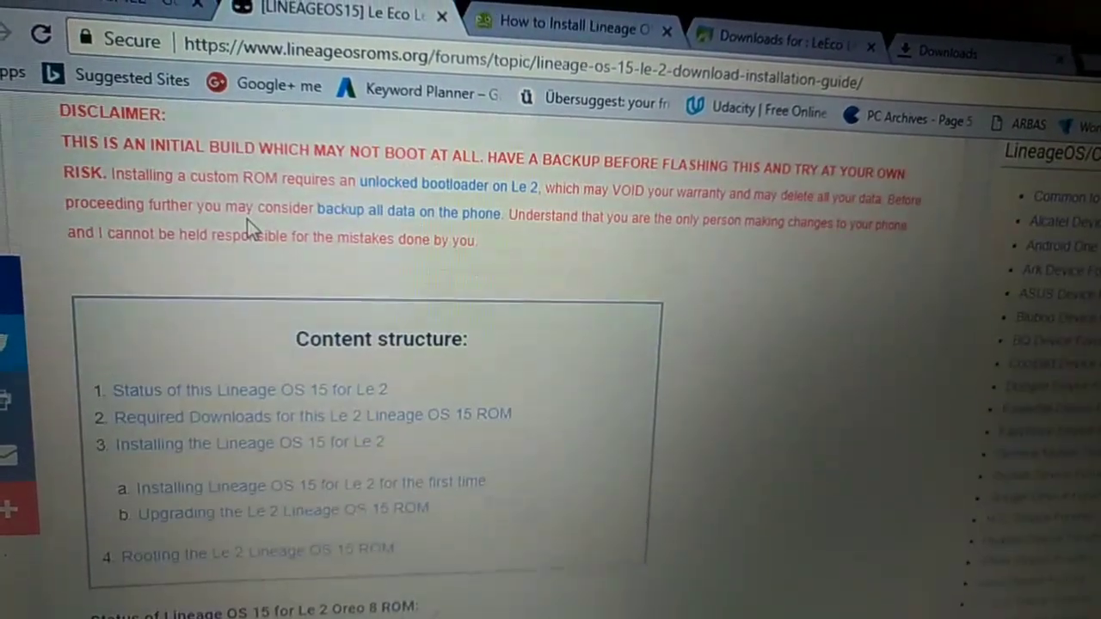